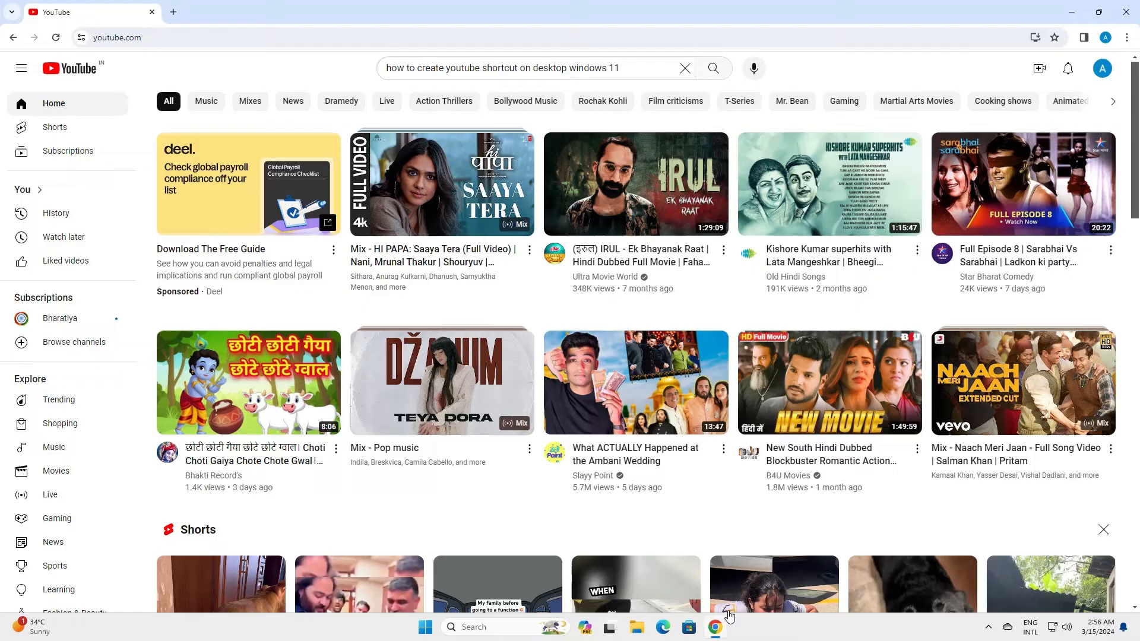
pyautogui.moveTo(741, 599)
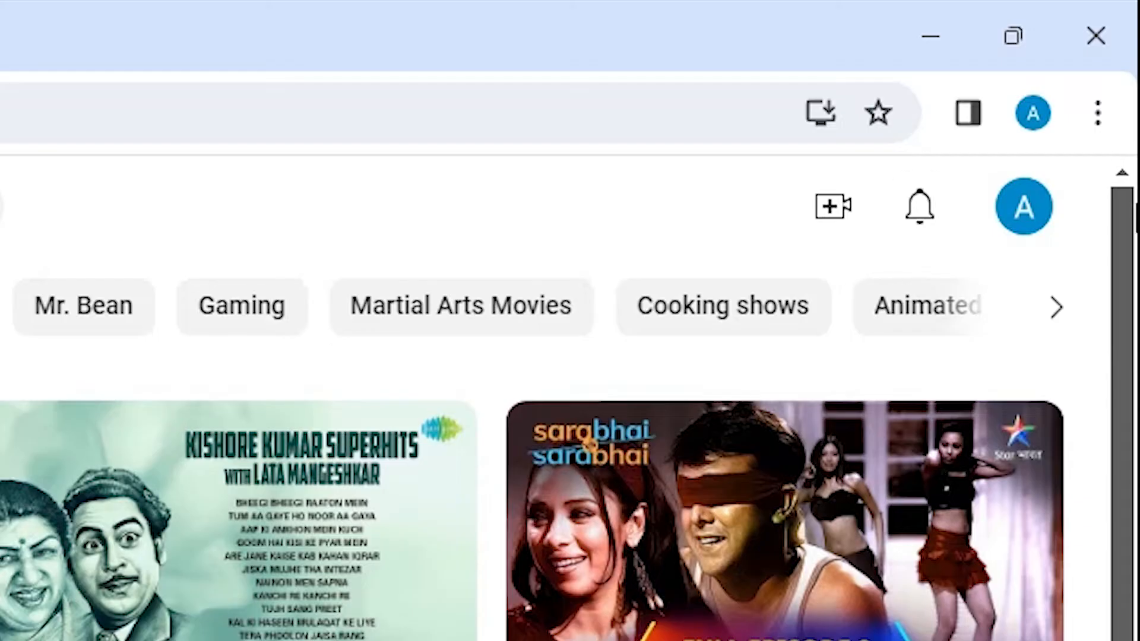
pyautogui.moveTo(1125, 109)
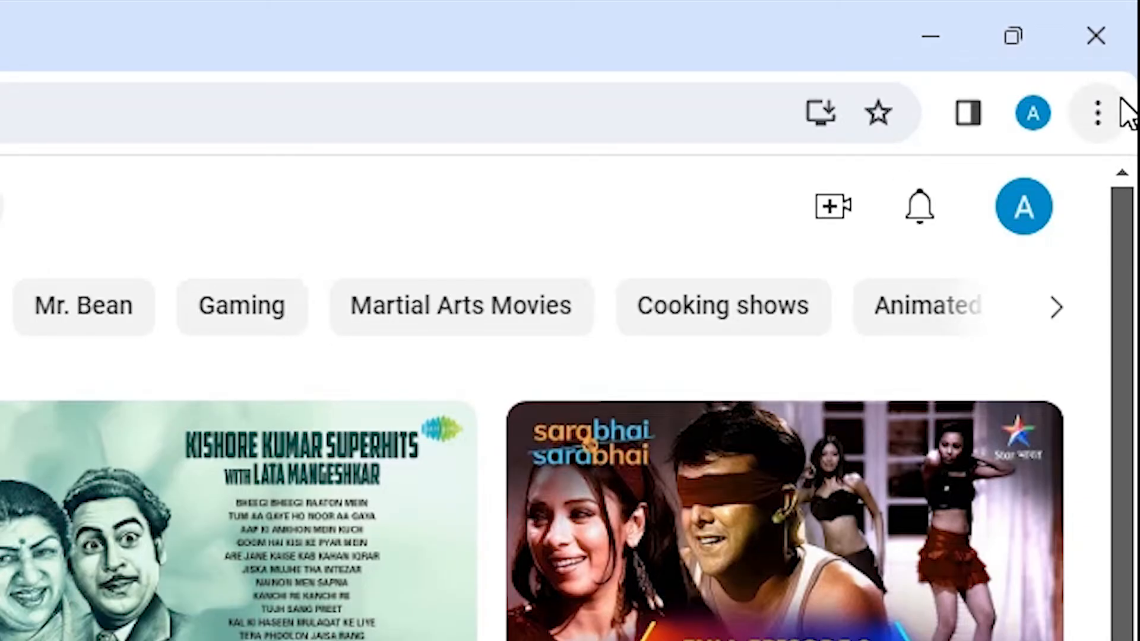
# Reach Create shortcut for the YouTube page through Chrome's menu under Save and share
pyautogui.click(1094, 113)
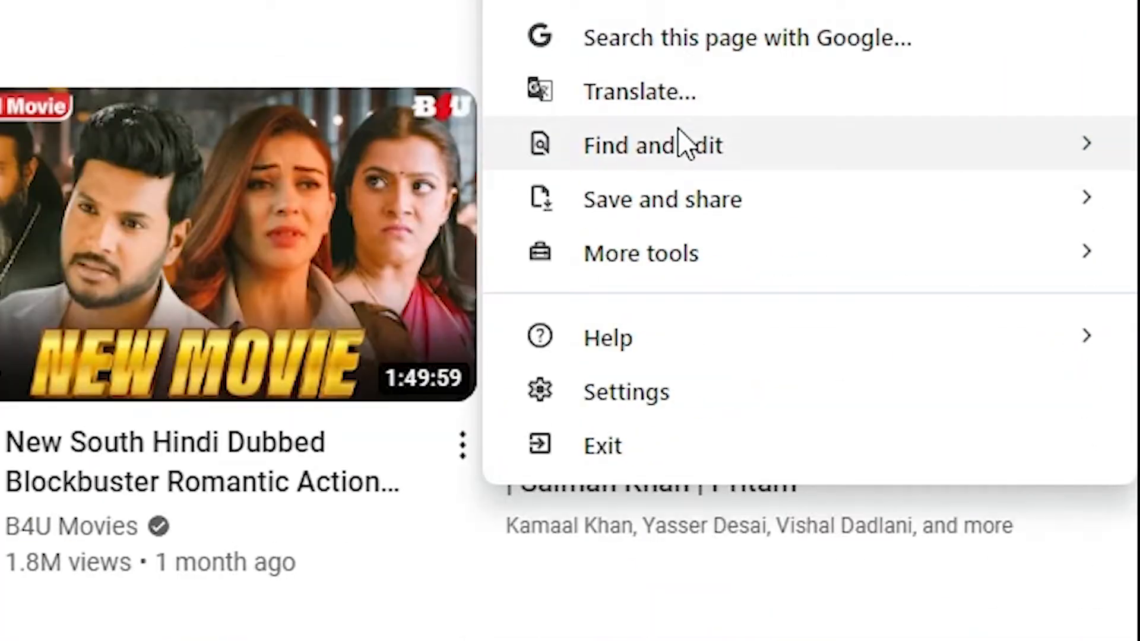
pyautogui.click(663, 199)
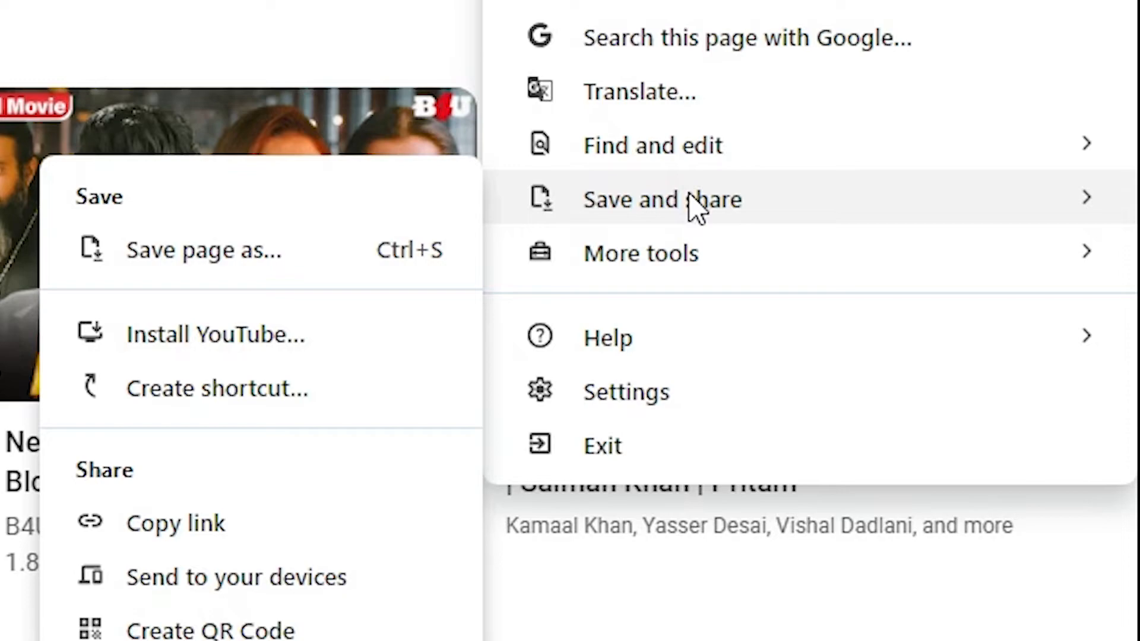
pyautogui.moveTo(303, 406)
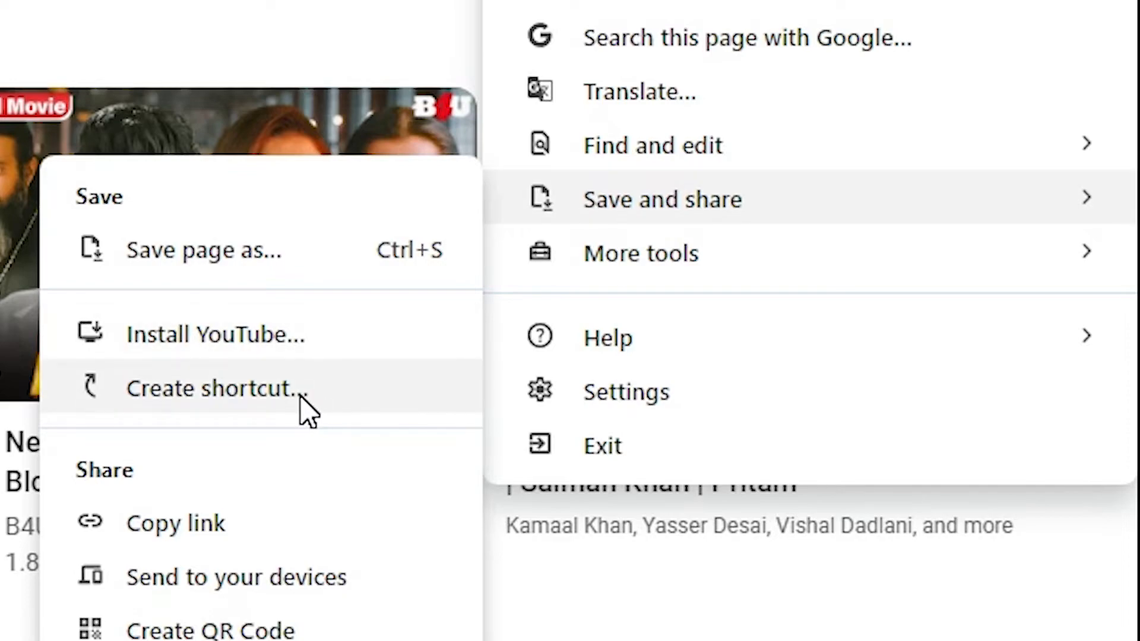
pyautogui.click(211, 389)
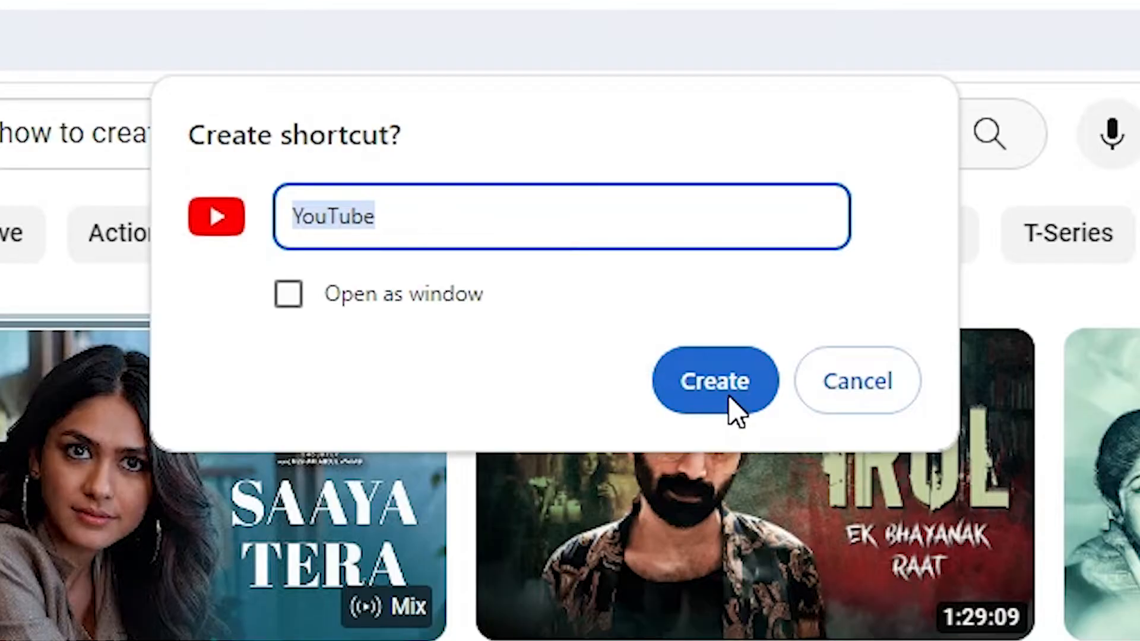
# Create the YouTube shortcut on the desktop and launch YouTube by double-clicking its icon
pyautogui.click(716, 381)
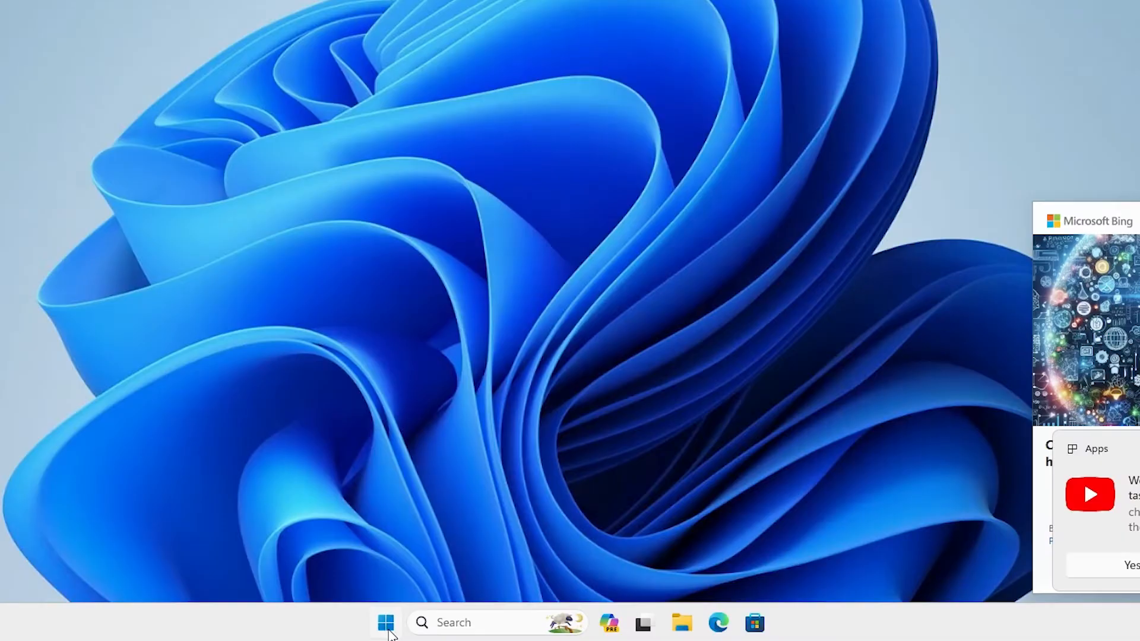
pyautogui.click(386, 623)
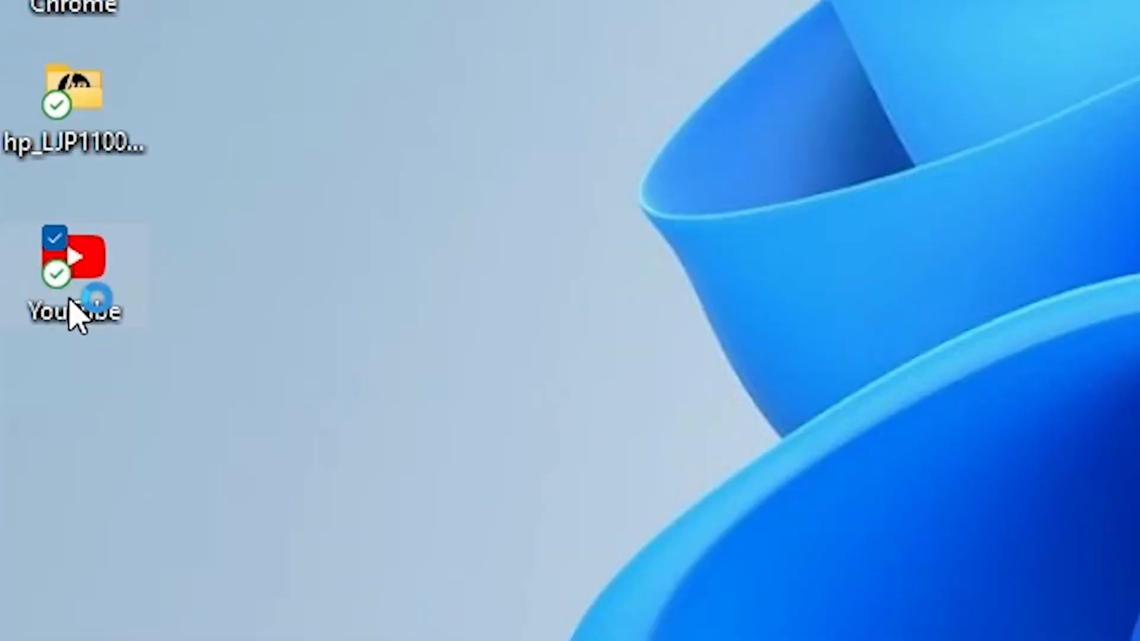
pyautogui.doubleClick(77, 262)
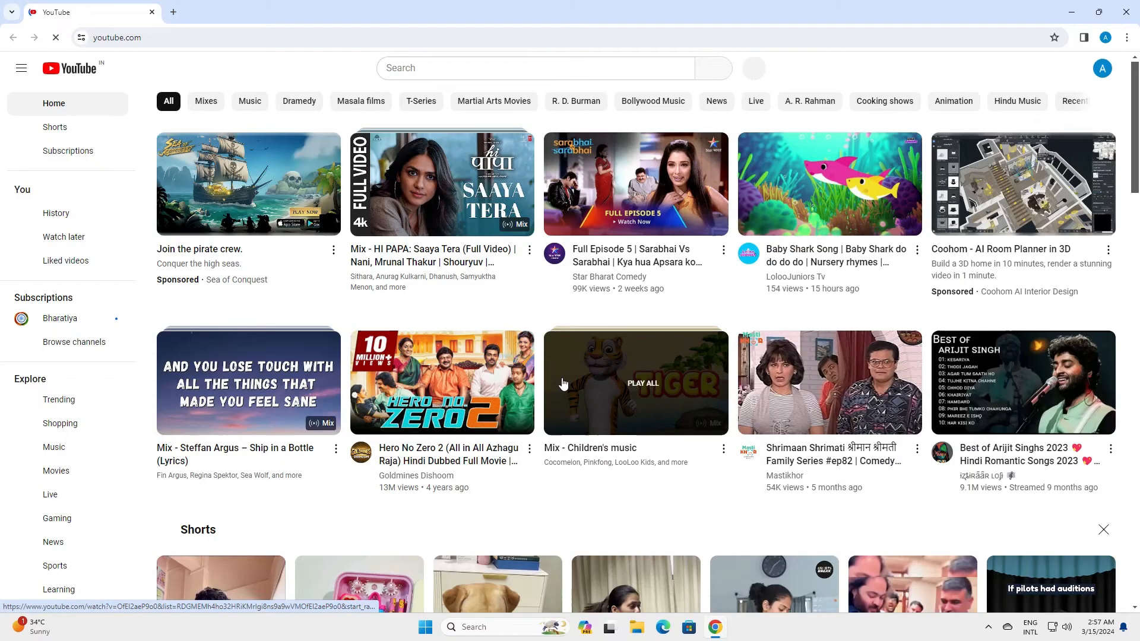